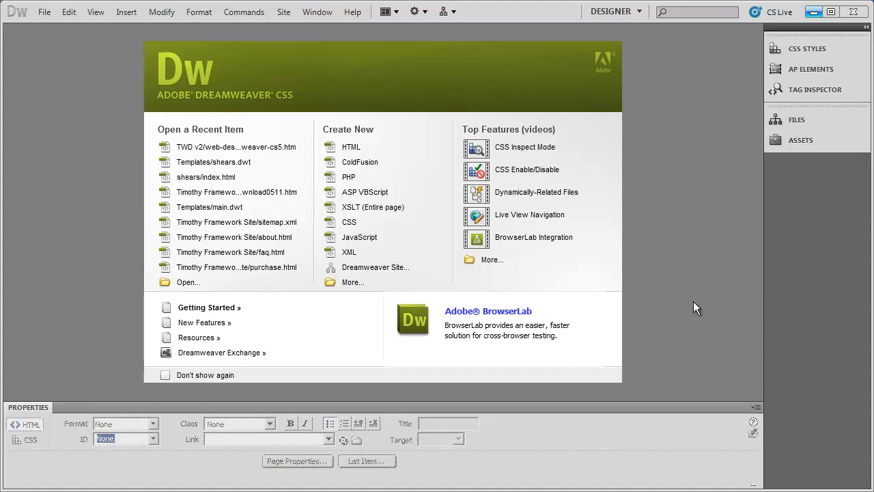
{"action": "mouse_move", "coordinate": [740, 255]}
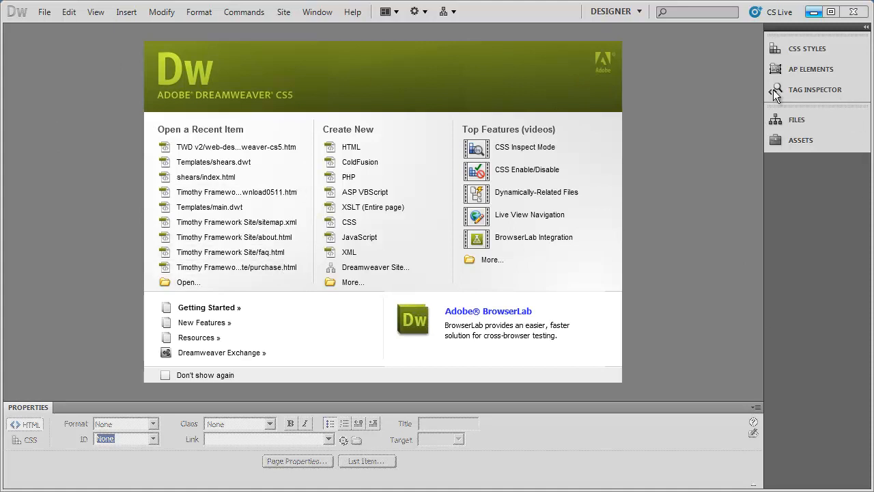
{"action": "mouse_move", "coordinate": [35, 416]}
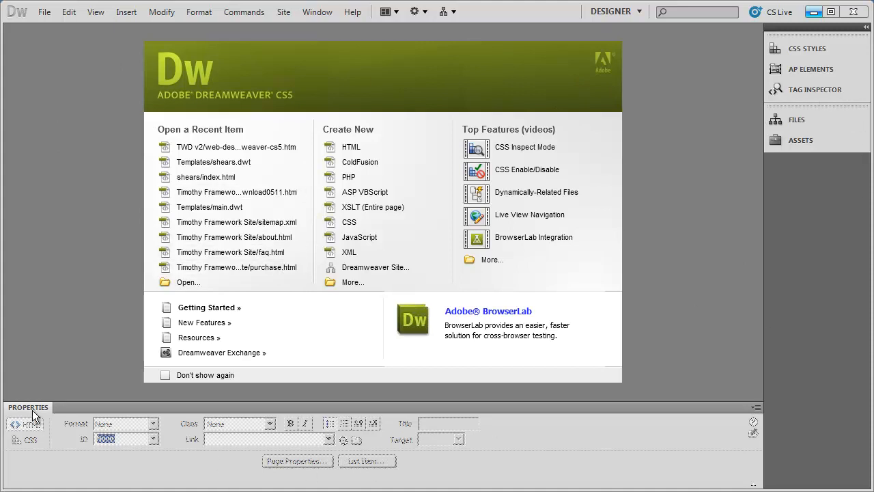
{"action": "mouse_move", "coordinate": [589, 437]}
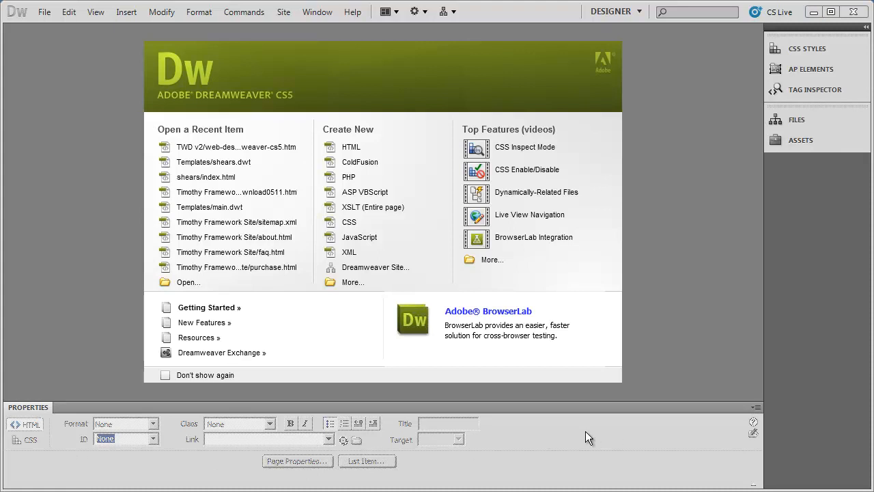
{"action": "mouse_move", "coordinate": [617, 456]}
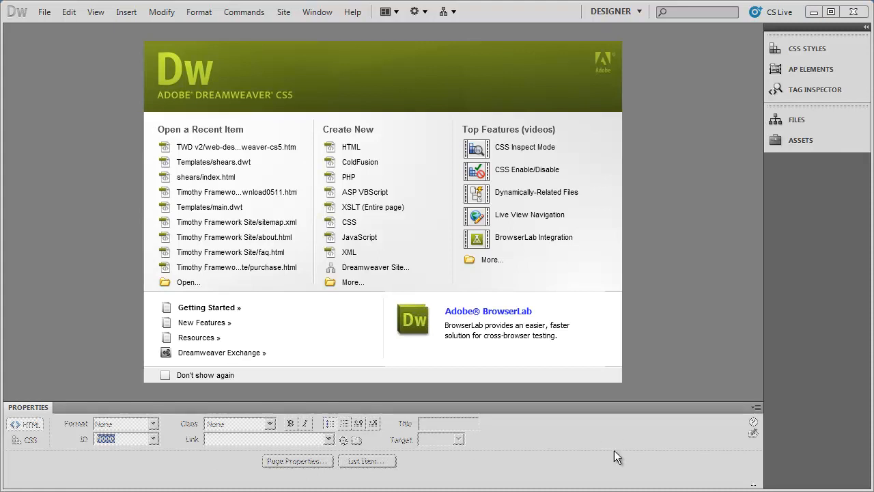
{"action": "mouse_move", "coordinate": [764, 94]}
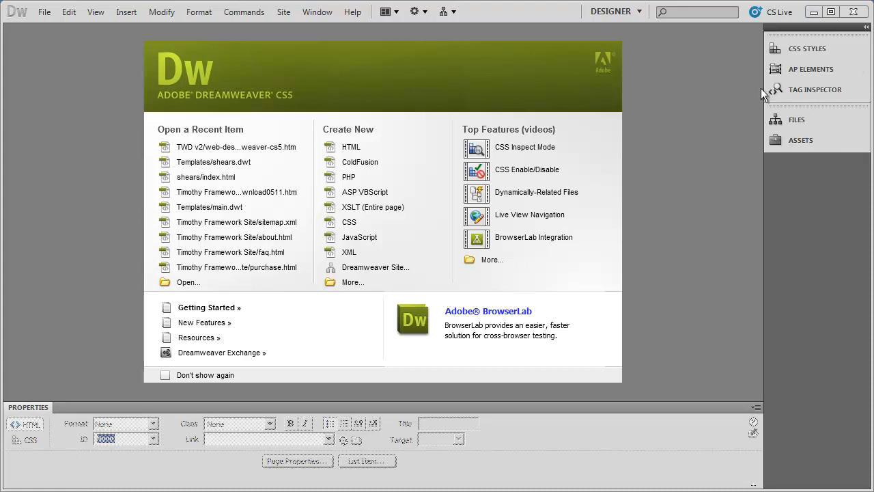
{"action": "mouse_move", "coordinate": [717, 135]}
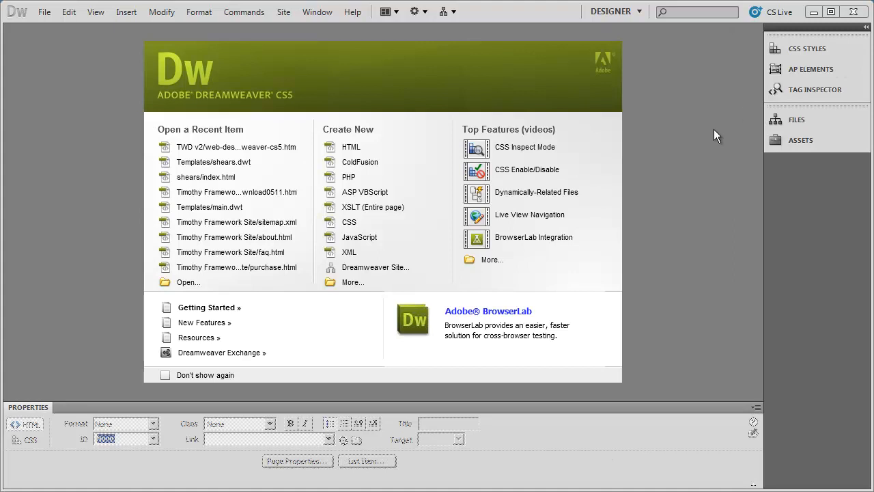
{"action": "mouse_move", "coordinate": [820, 68]}
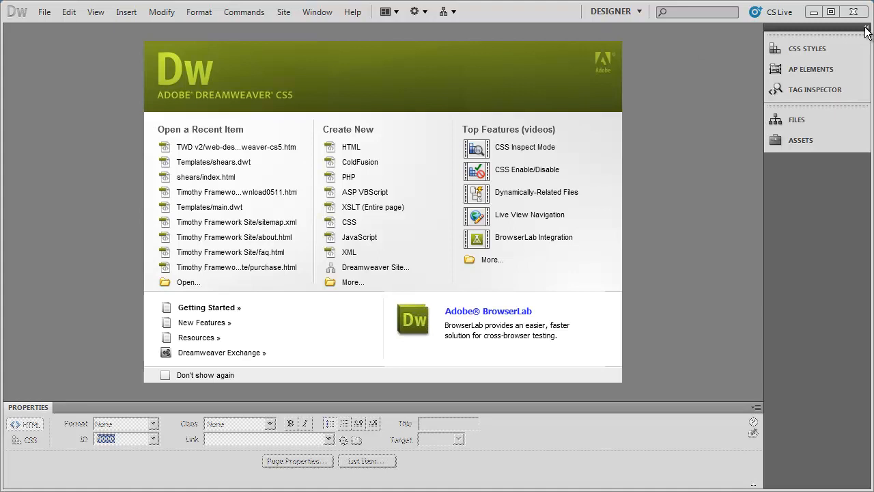
Expand the panel dock, view the AP Elements and Tag Inspector panels, then collapse it to icons.
{"action": "left_click", "coordinate": [867, 32]}
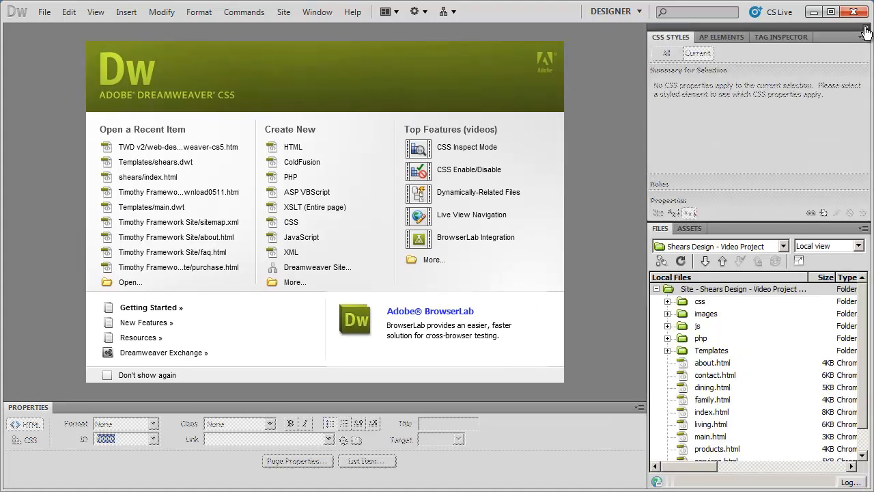
{"action": "left_click", "coordinate": [868, 31]}
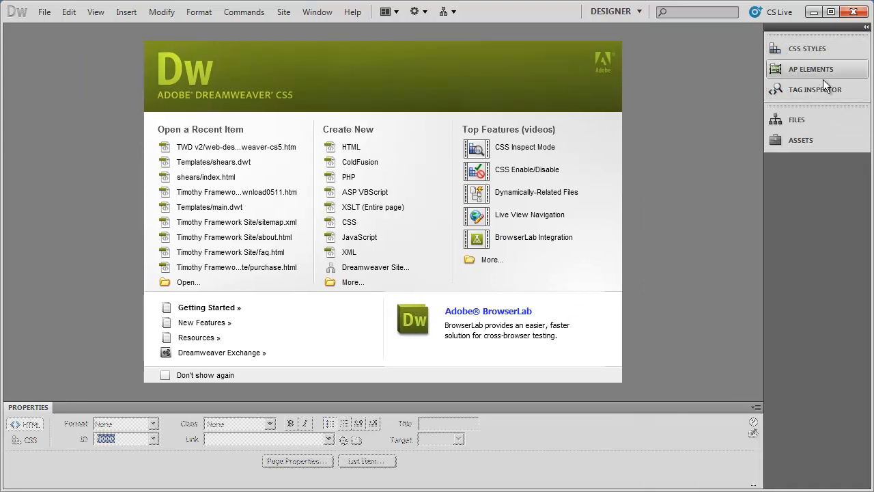
{"action": "mouse_move", "coordinate": [800, 140]}
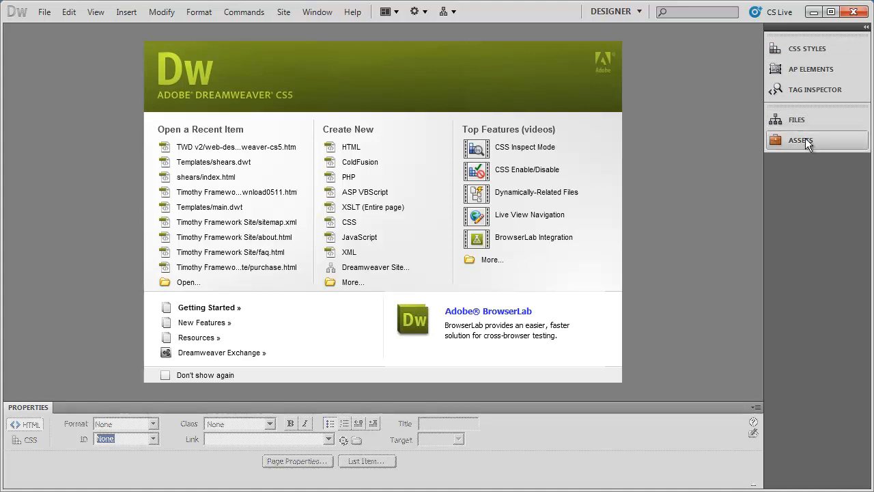
{"action": "mouse_move", "coordinate": [866, 32]}
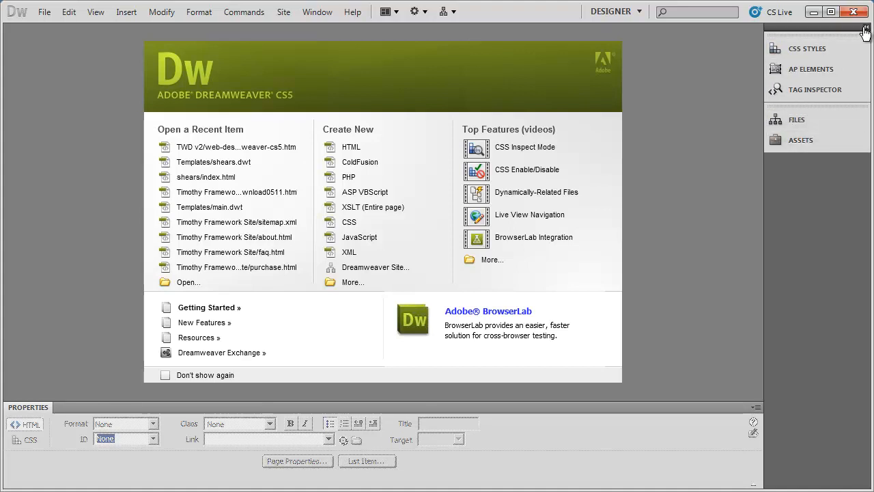
{"action": "left_click", "coordinate": [865, 32]}
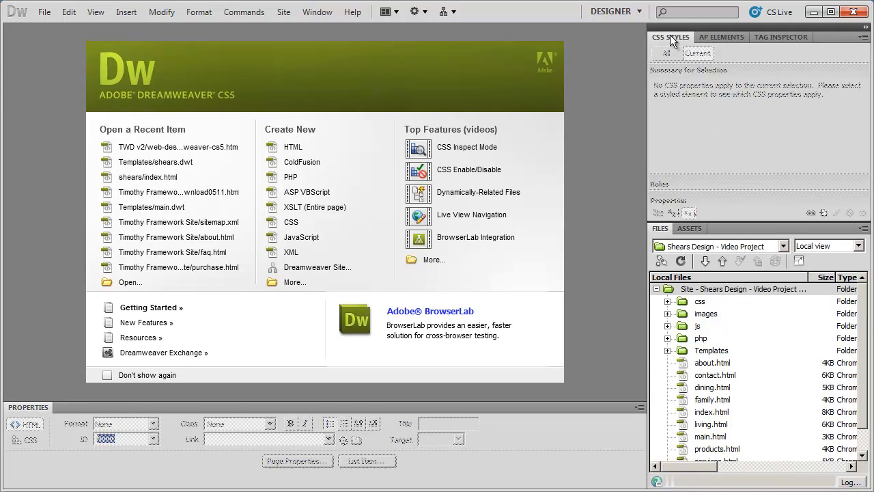
{"action": "left_click", "coordinate": [721, 36]}
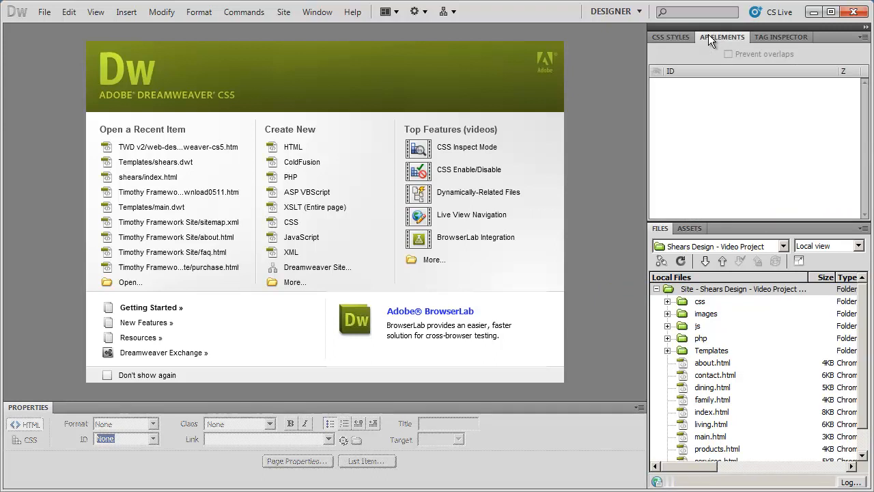
{"action": "left_click", "coordinate": [781, 37]}
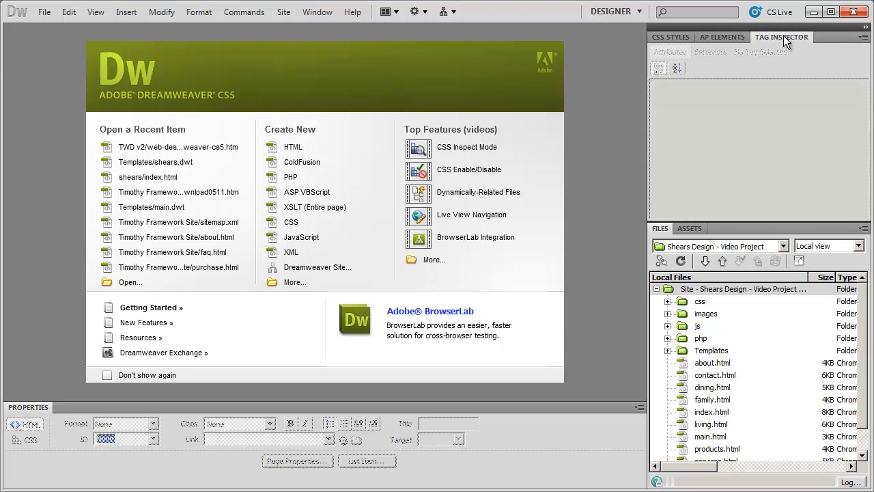
{"action": "left_click", "coordinate": [670, 36]}
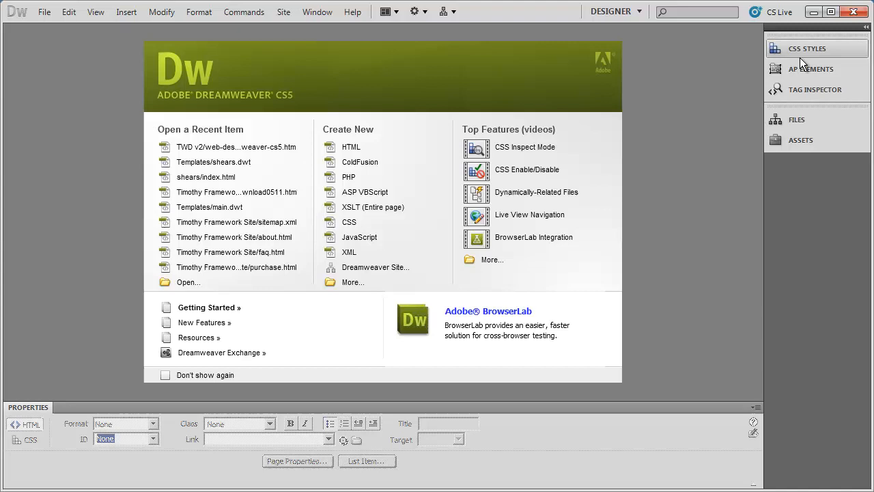
{"action": "mouse_move", "coordinate": [868, 31]}
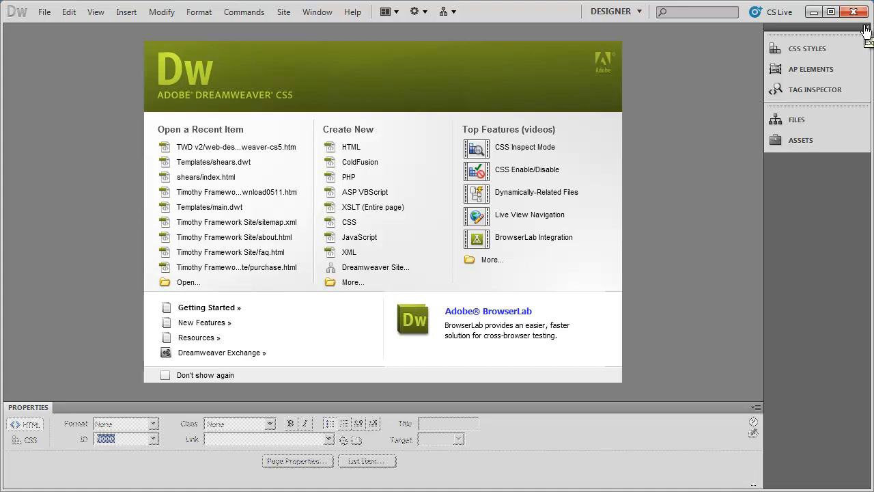
{"action": "mouse_move", "coordinate": [831, 96]}
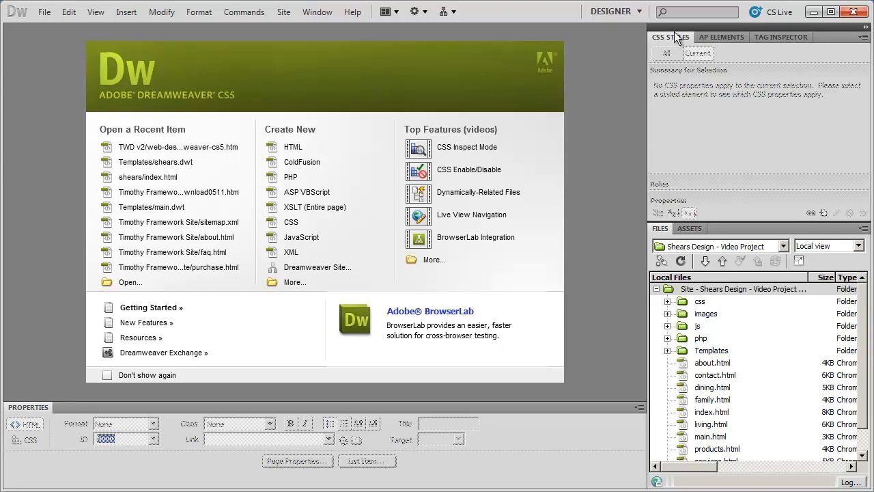
{"action": "mouse_move", "coordinate": [689, 229]}
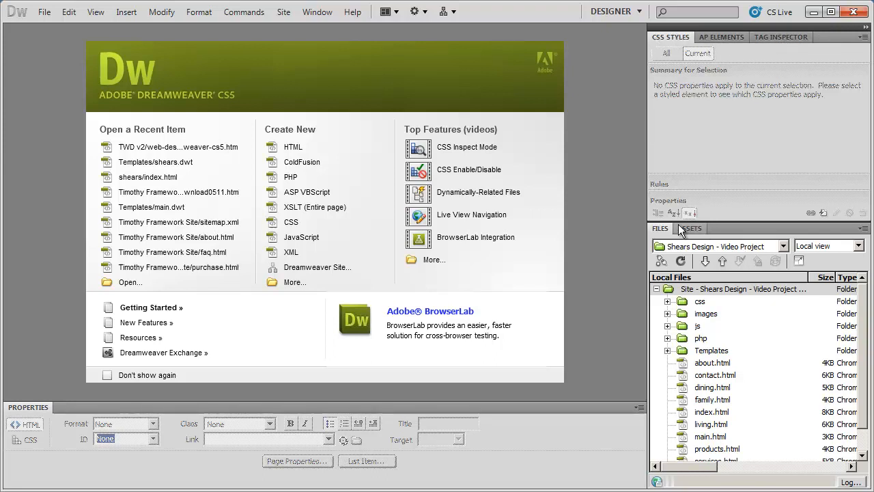
View the Assets panel, return to the Files list, and collapse the dock to icons.
{"action": "left_click", "coordinate": [690, 228]}
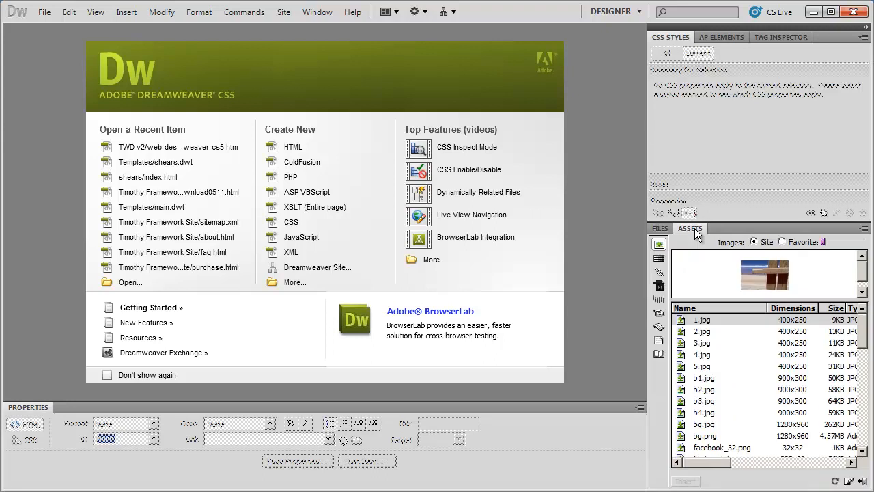
{"action": "left_click", "coordinate": [659, 228]}
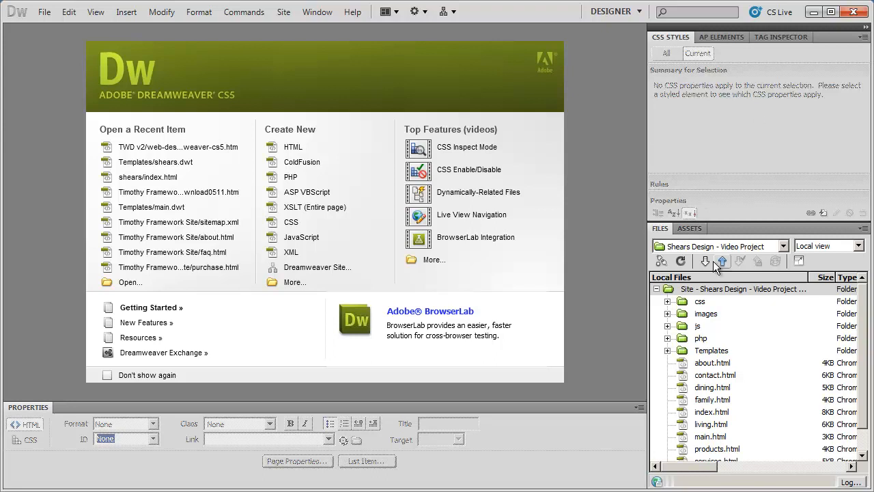
{"action": "mouse_move", "coordinate": [205, 454]}
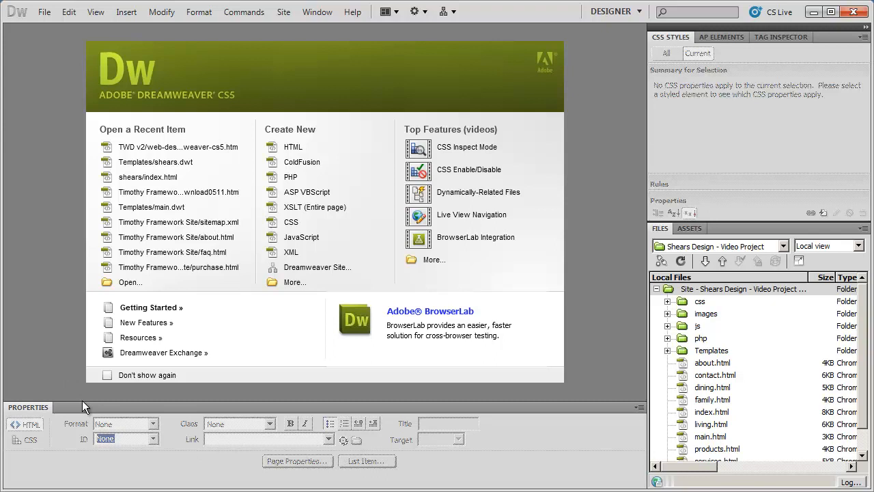
{"action": "left_click", "coordinate": [866, 33]}
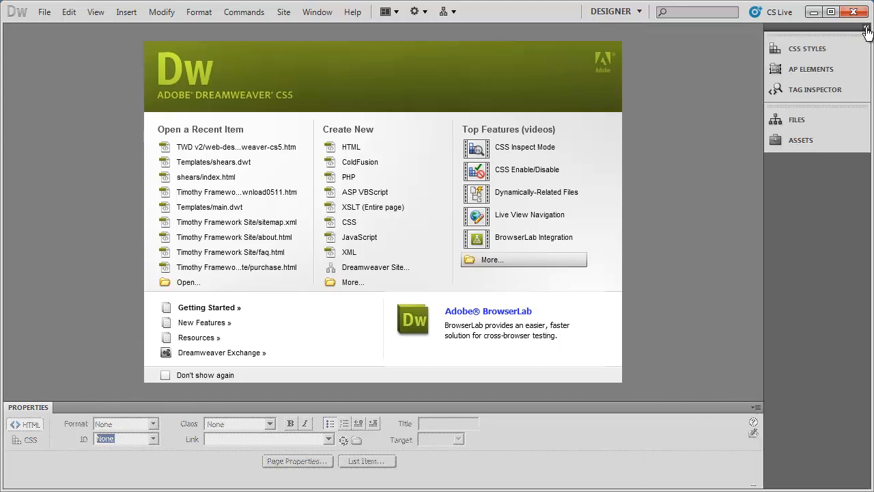
Expand the dock and the Properties panel, then collapse the side panels to icons.
{"action": "left_click", "coordinate": [868, 31]}
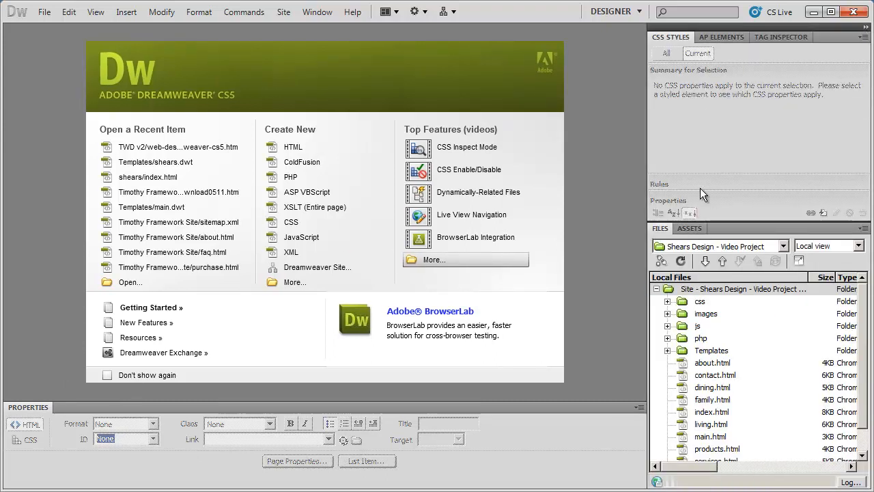
{"action": "mouse_move", "coordinate": [121, 392]}
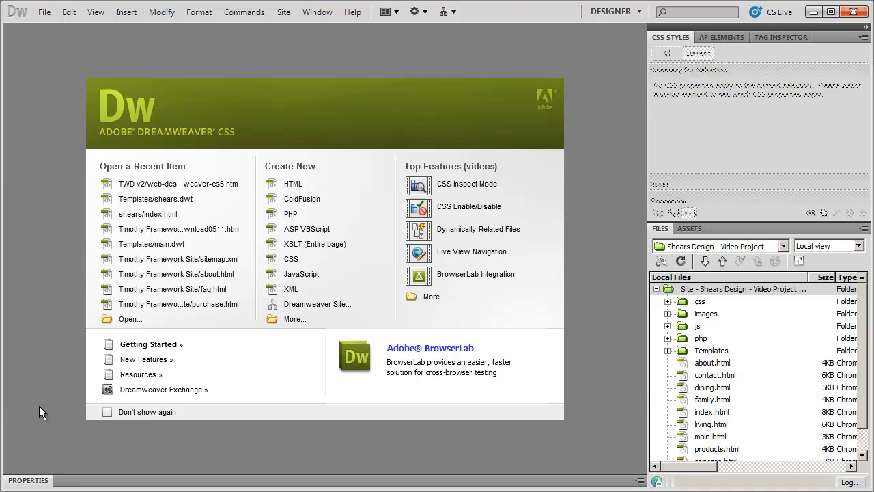
{"action": "mouse_move", "coordinate": [63, 277]}
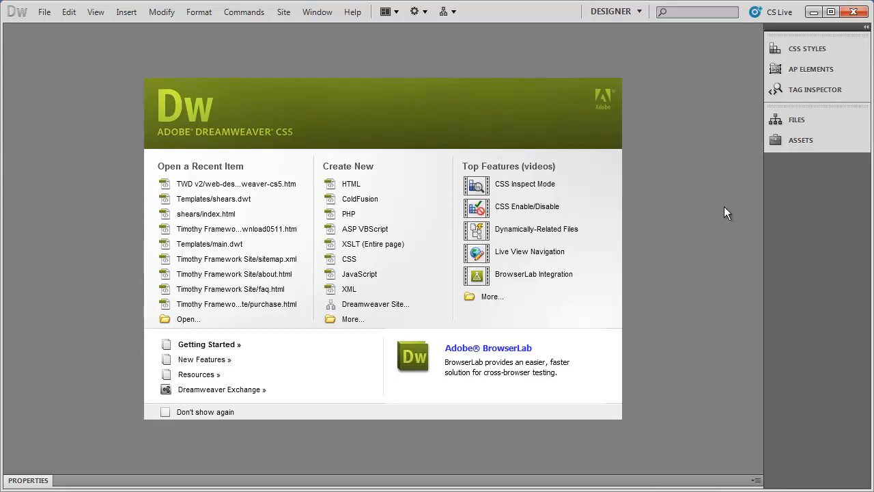
{"action": "mouse_move", "coordinate": [260, 109]}
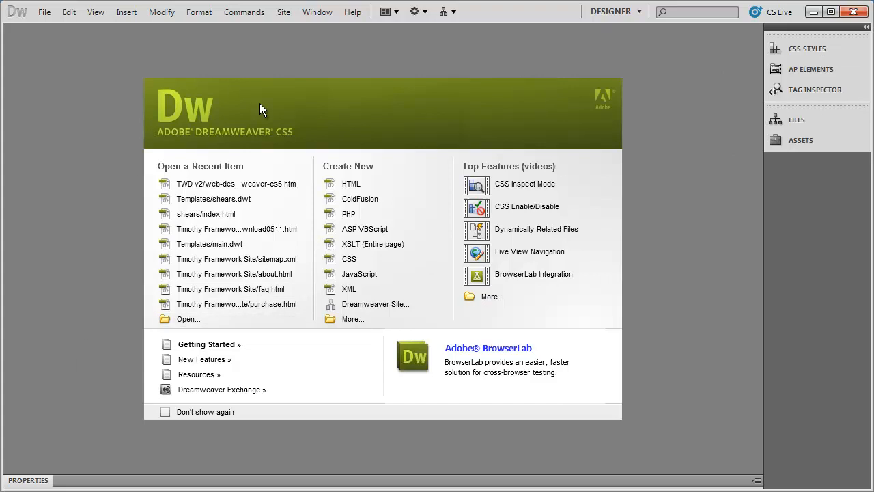
{"action": "mouse_move", "coordinate": [618, 284]}
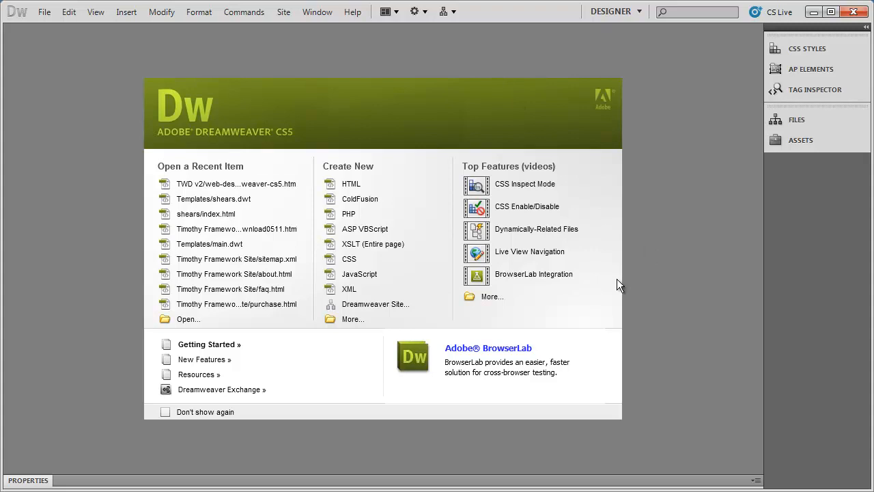
{"action": "mouse_move", "coordinate": [33, 486]}
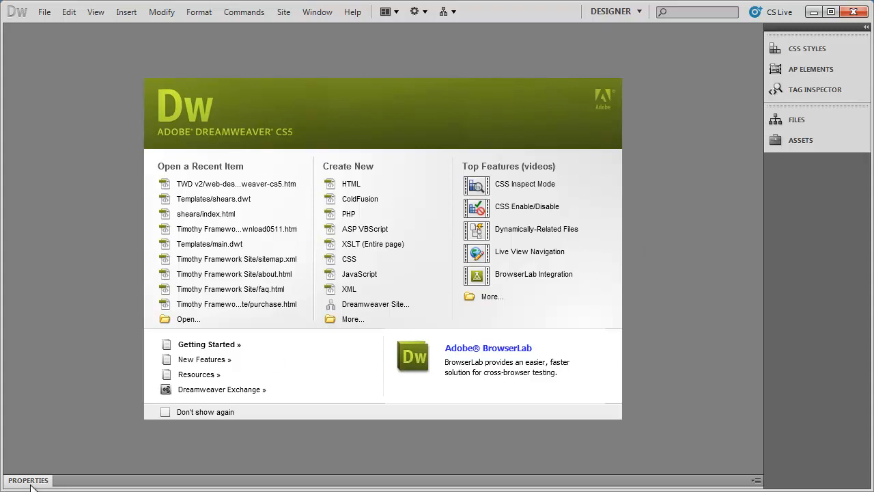
{"action": "left_click", "coordinate": [27, 480]}
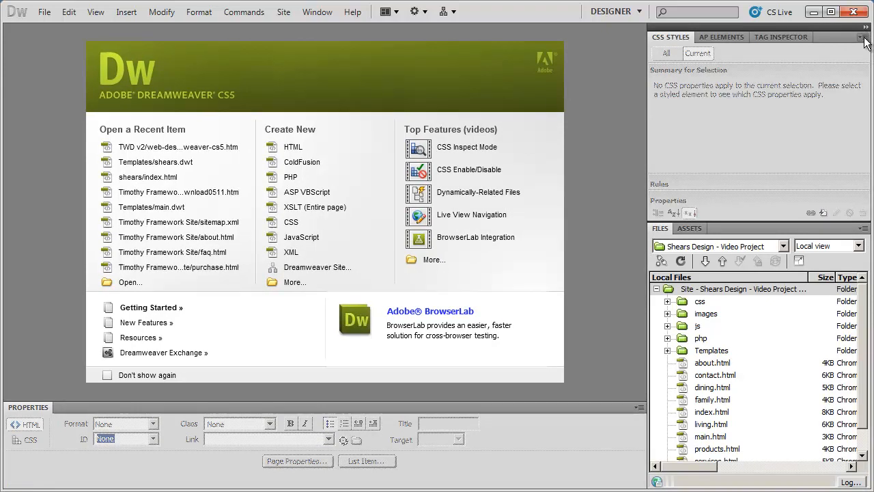
{"action": "left_click", "coordinate": [863, 38]}
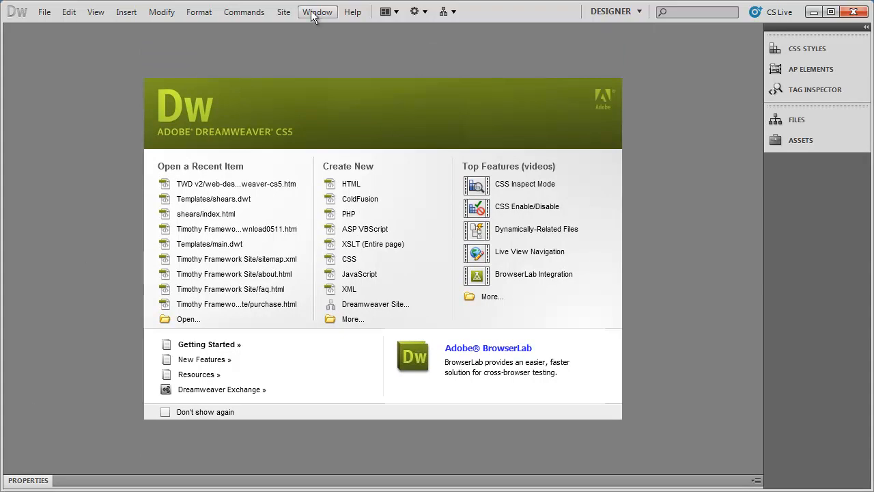
Toggle the Properties panel off and on from the Window menu, leaving it shown.
{"action": "left_click", "coordinate": [317, 12]}
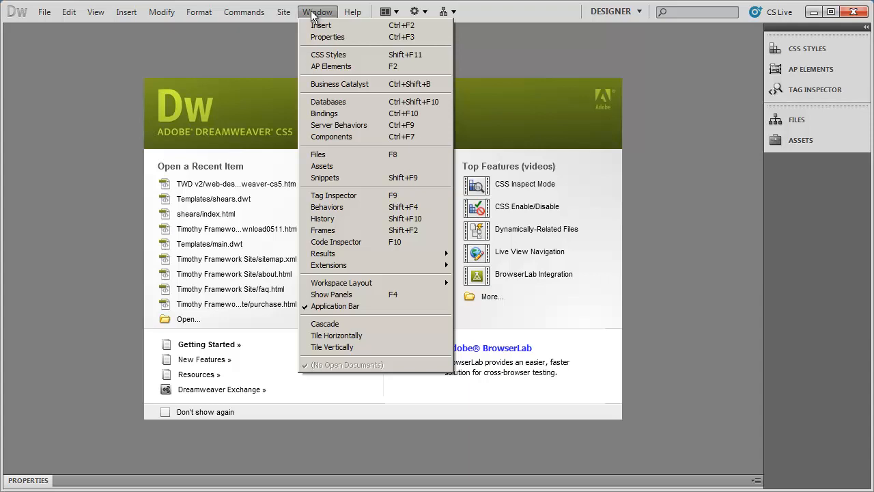
{"action": "left_click", "coordinate": [283, 11]}
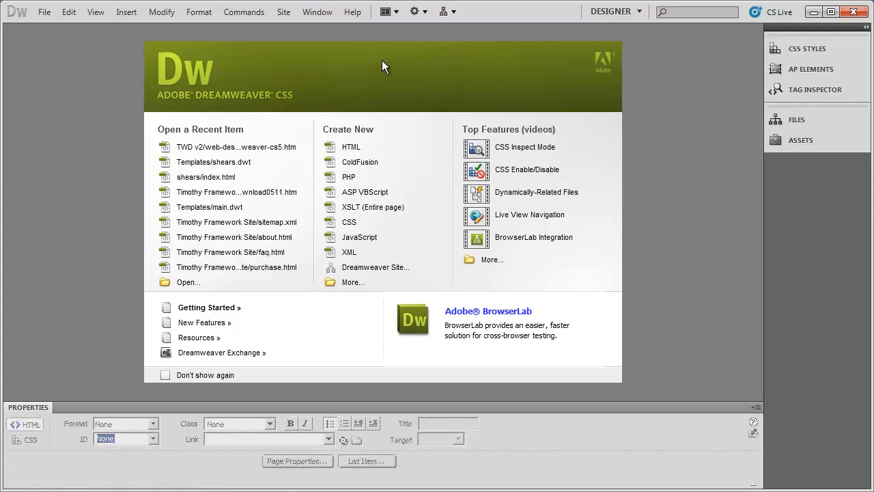
{"action": "left_click", "coordinate": [317, 11]}
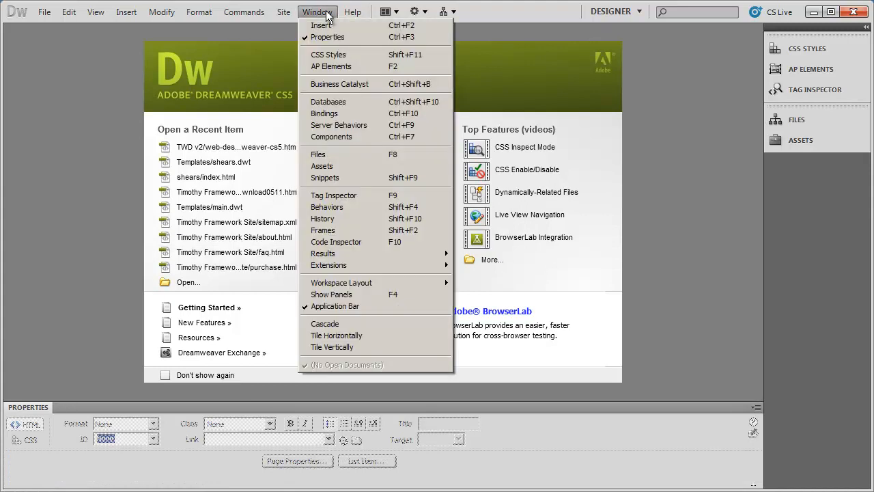
{"action": "mouse_move", "coordinate": [335, 37]}
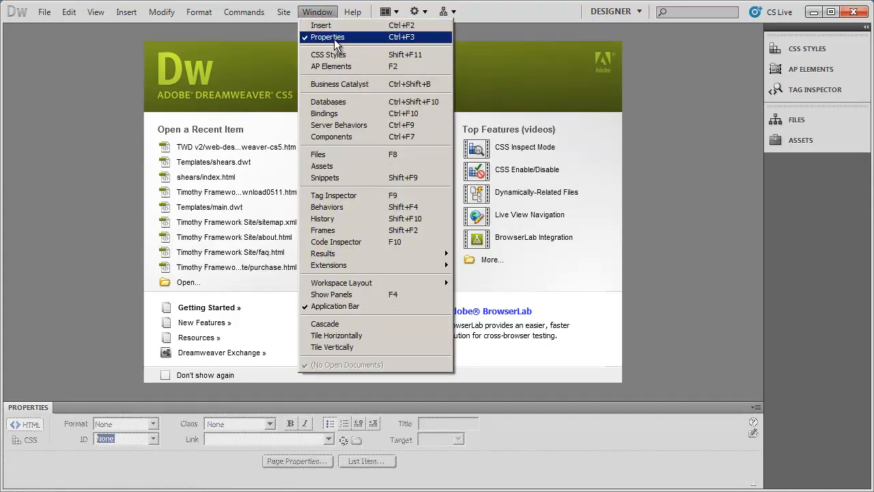
{"action": "mouse_move", "coordinate": [367, 44]}
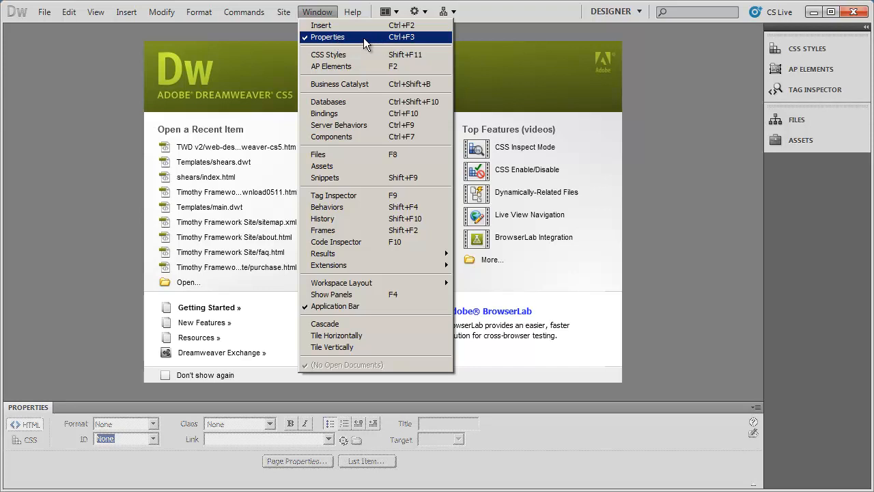
{"action": "left_click", "coordinate": [352, 11]}
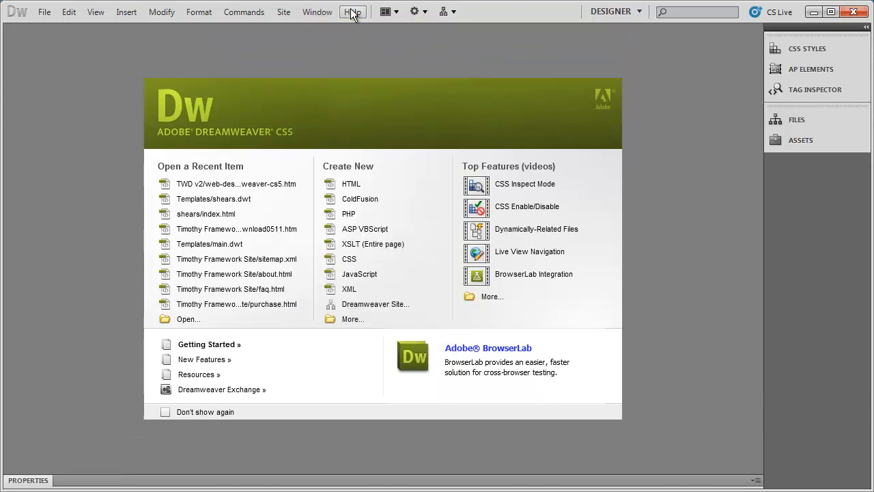
{"action": "left_click", "coordinate": [317, 11]}
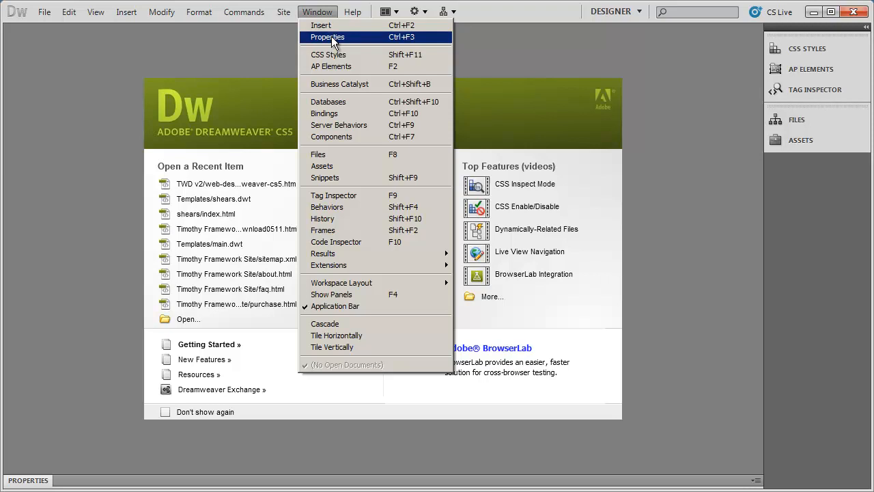
{"action": "left_click", "coordinate": [327, 37]}
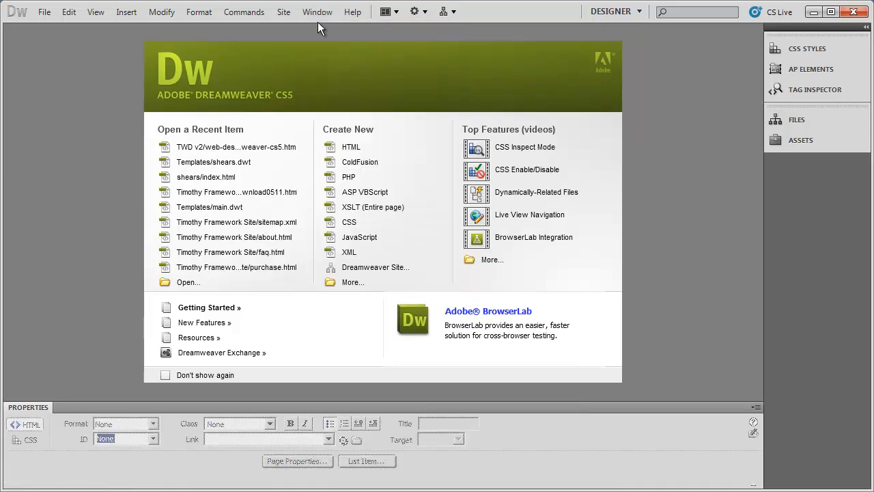
{"action": "left_click", "coordinate": [352, 12]}
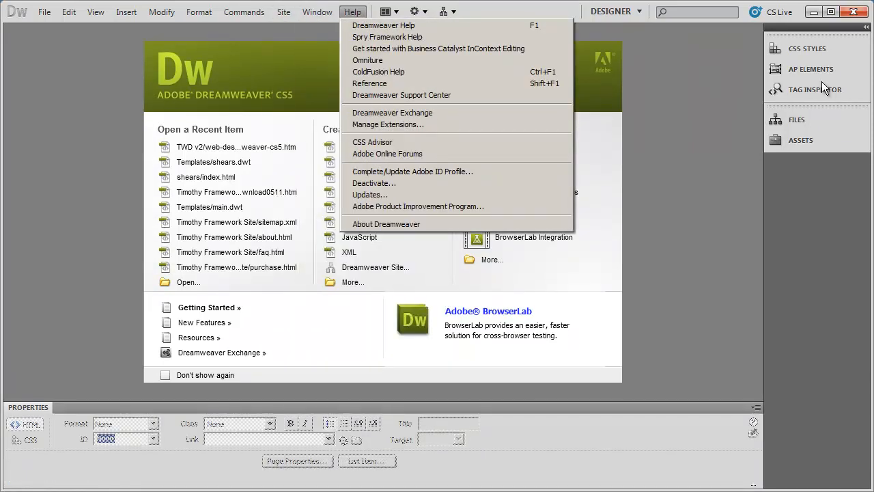
{"action": "left_click", "coordinate": [317, 12]}
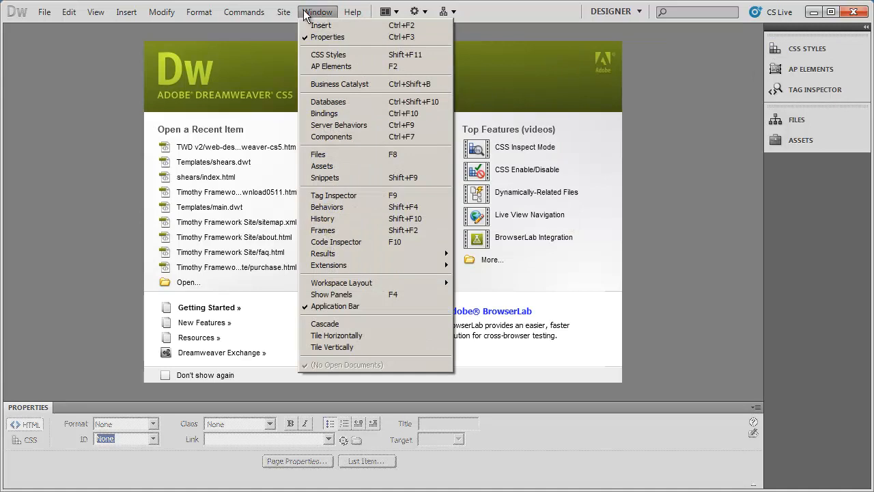
{"action": "mouse_move", "coordinate": [320, 25]}
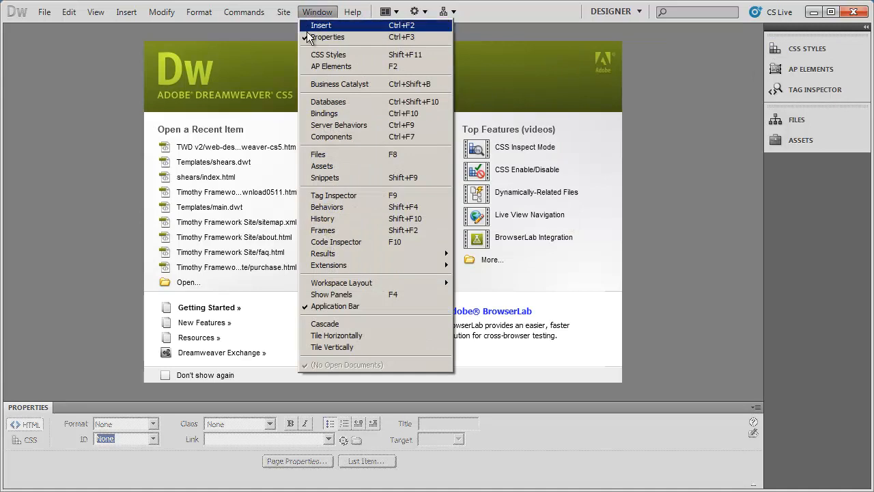
{"action": "mouse_move", "coordinate": [359, 153]}
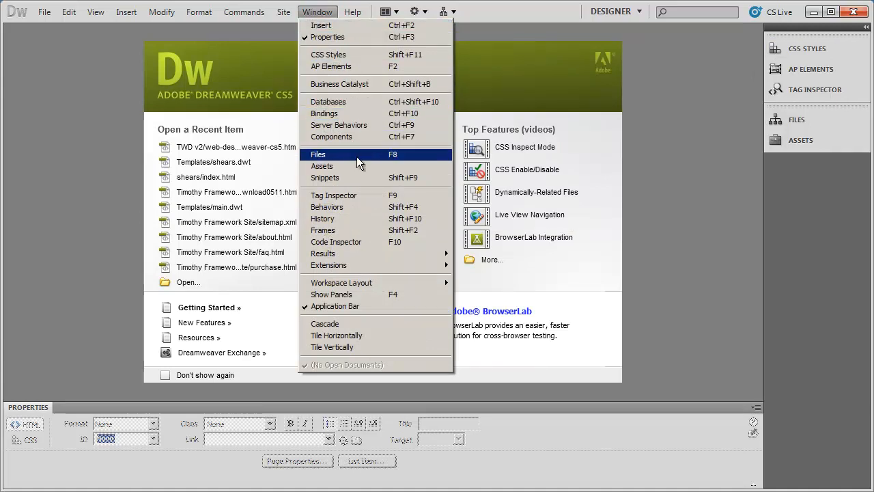
{"action": "left_click", "coordinate": [318, 154]}
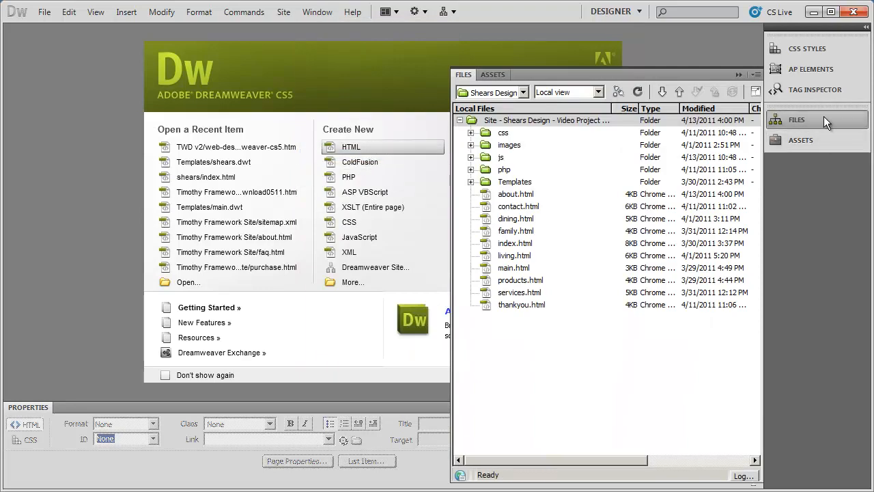
{"action": "left_click", "coordinate": [316, 12]}
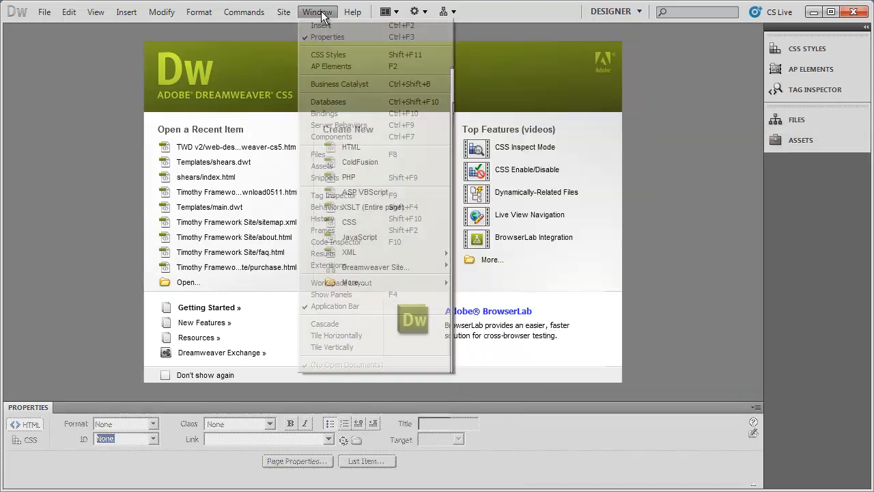
{"action": "mouse_move", "coordinate": [372, 166]}
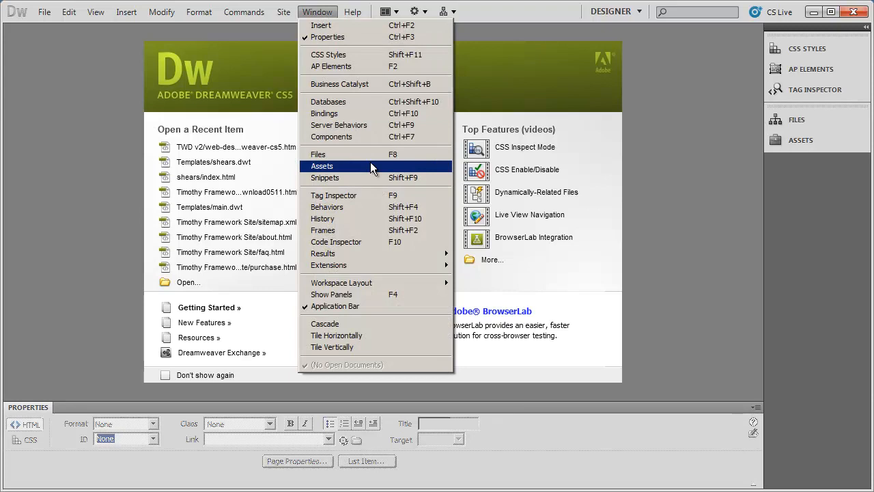
{"action": "mouse_move", "coordinate": [352, 55]}
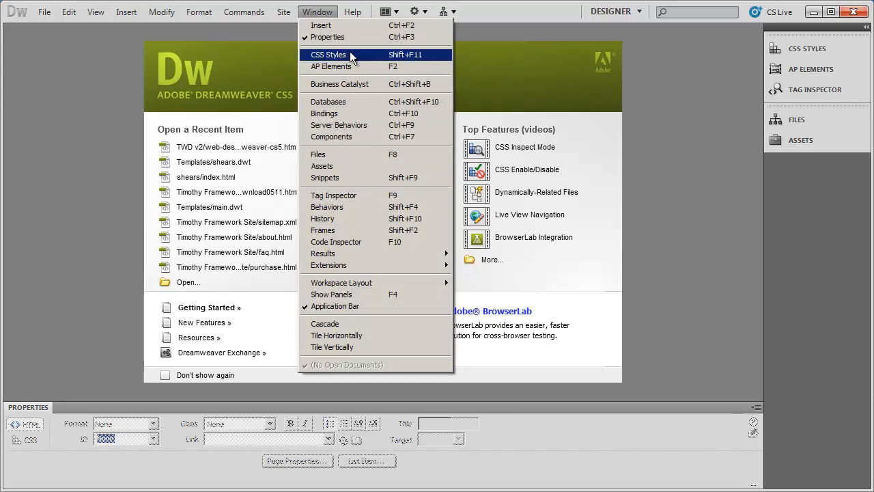
{"action": "left_click", "coordinate": [328, 55]}
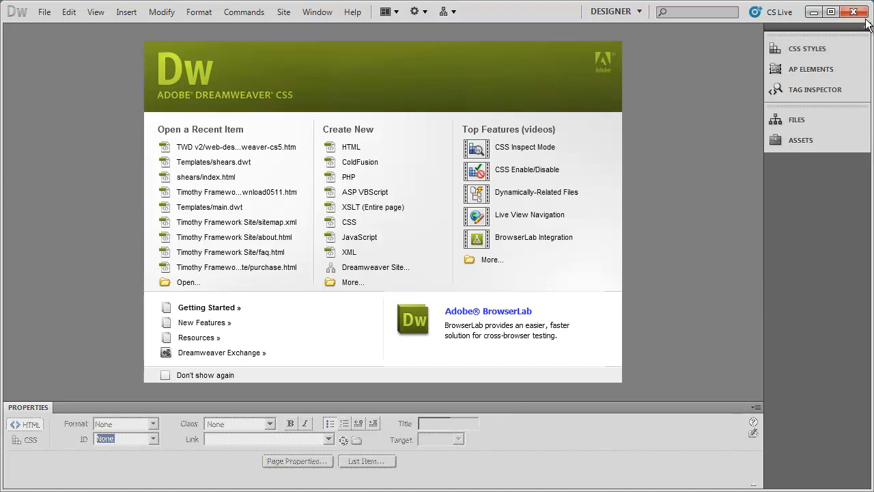
Collapse the dock to icons, pop out the Files panel, then expand the dock again.
{"action": "left_click", "coordinate": [866, 36]}
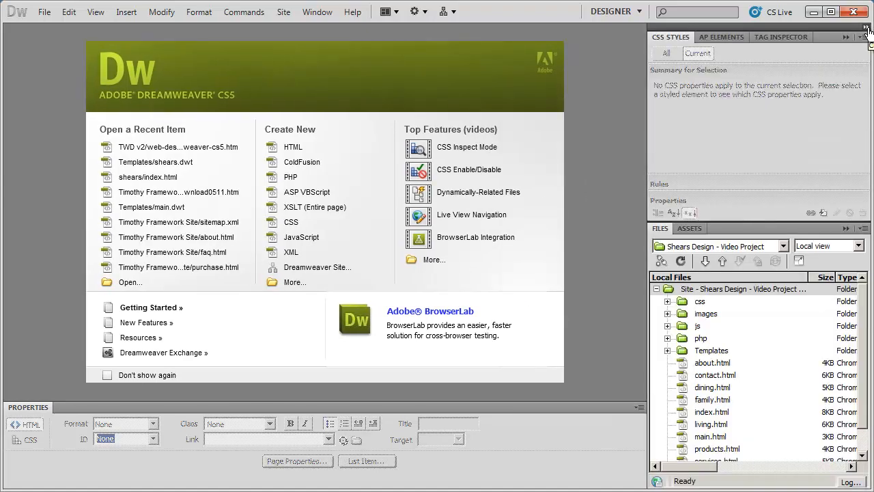
{"action": "left_click", "coordinate": [867, 33]}
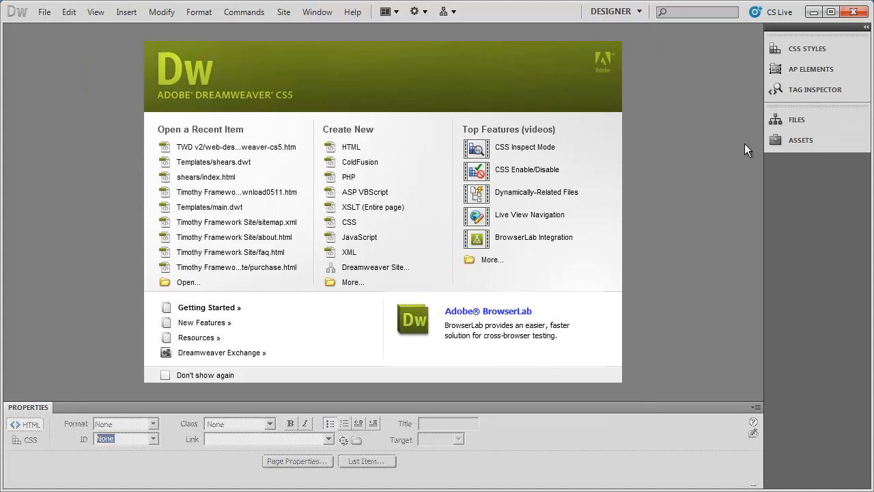
{"action": "left_click", "coordinate": [796, 120]}
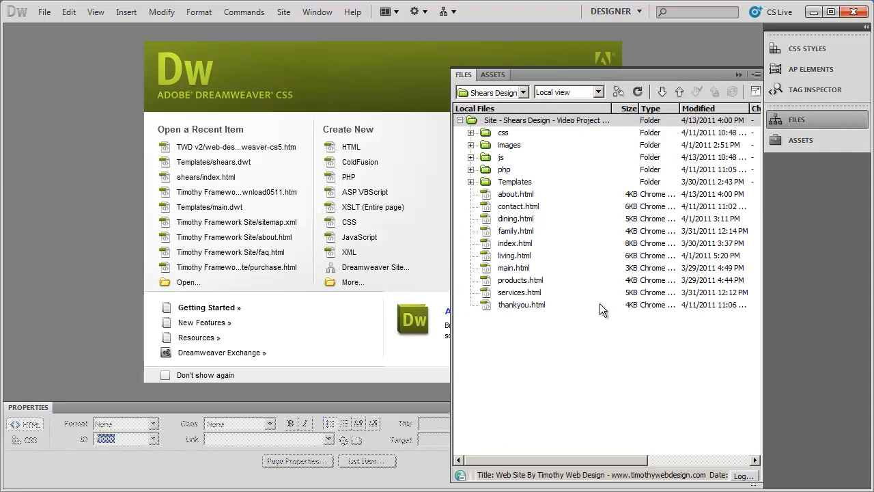
{"action": "left_click", "coordinate": [493, 74]}
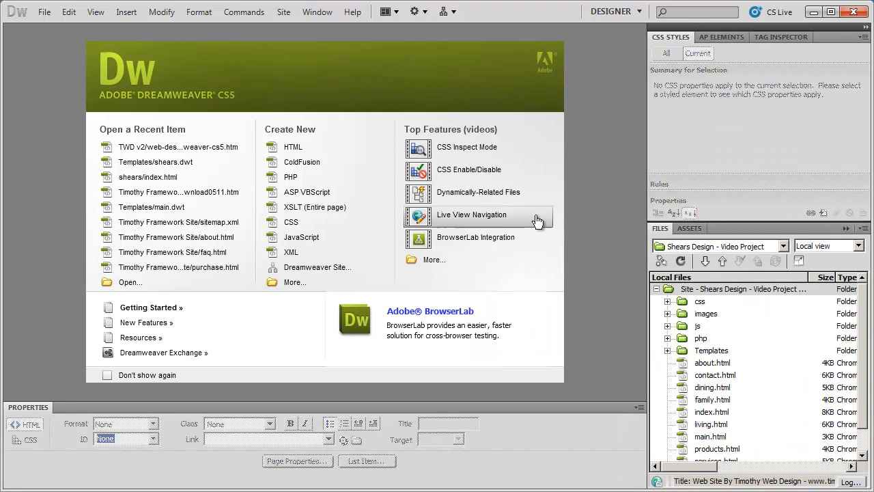
{"action": "mouse_move", "coordinate": [745, 414]}
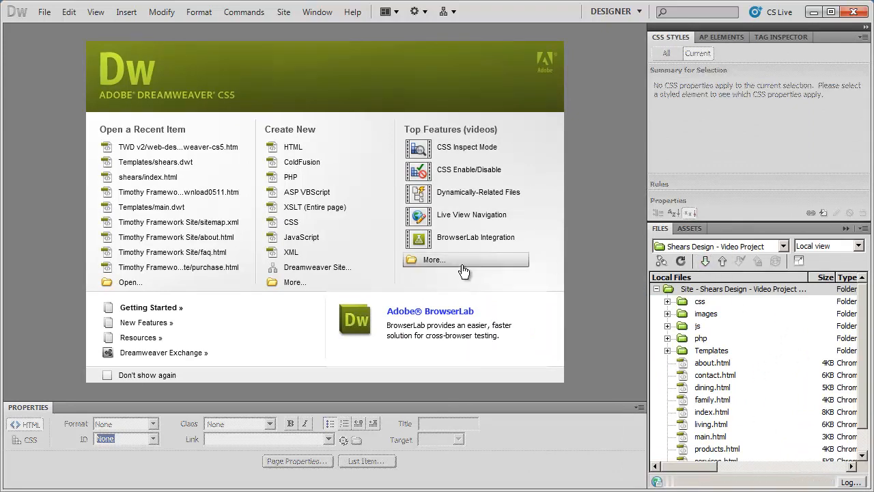
{"action": "mouse_move", "coordinate": [826, 333]}
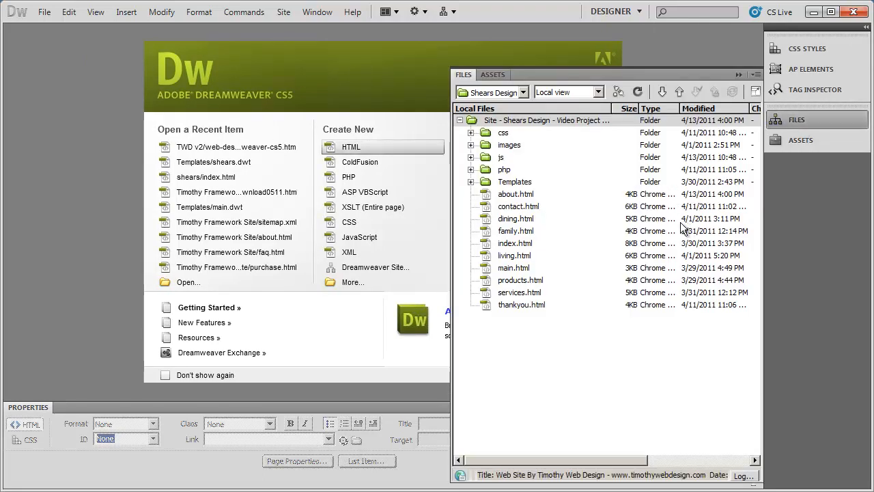
Dismiss the pop-out panels, expand the dock, and collapse it back to icons.
{"action": "left_click", "coordinate": [493, 75]}
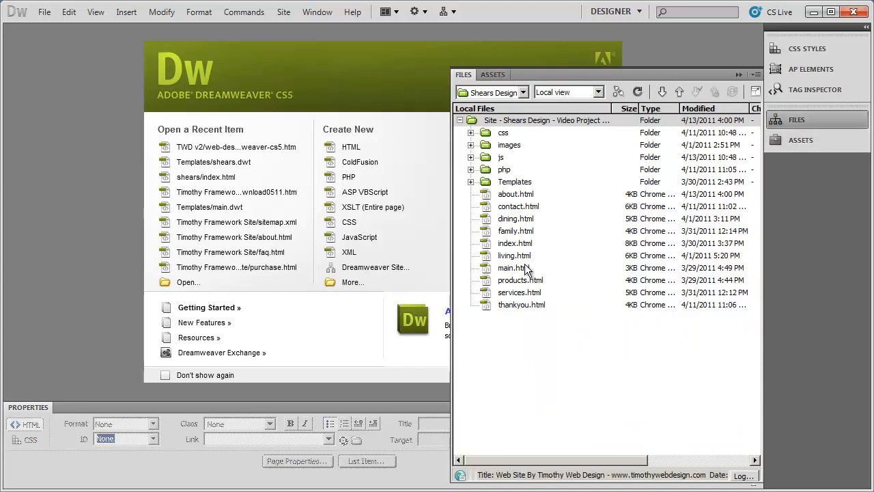
{"action": "mouse_move", "coordinate": [374, 267]}
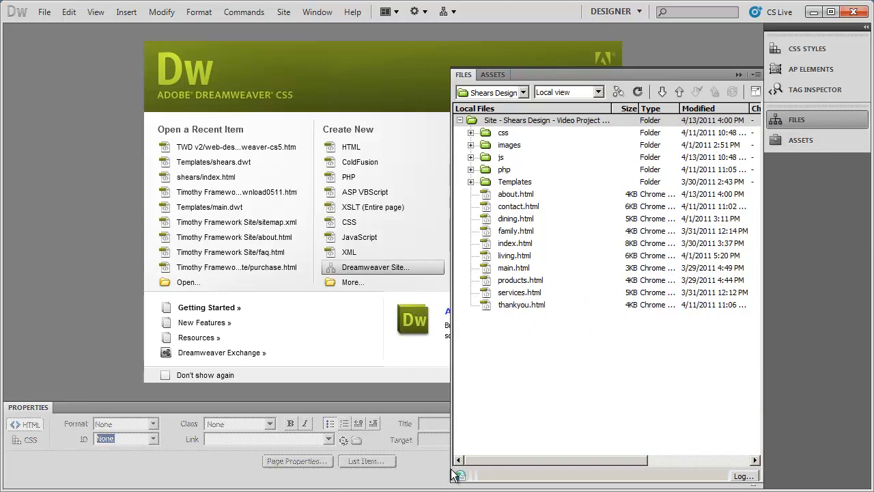
{"action": "mouse_move", "coordinate": [454, 481]}
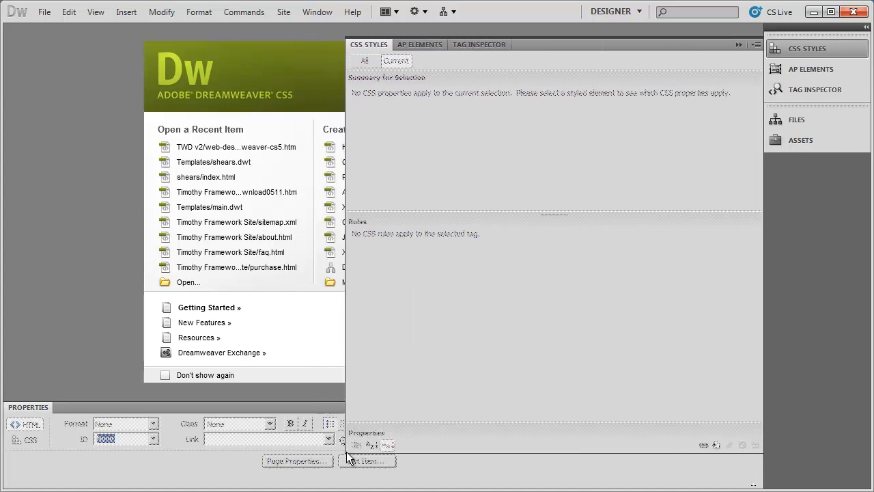
{"action": "left_click", "coordinate": [816, 49]}
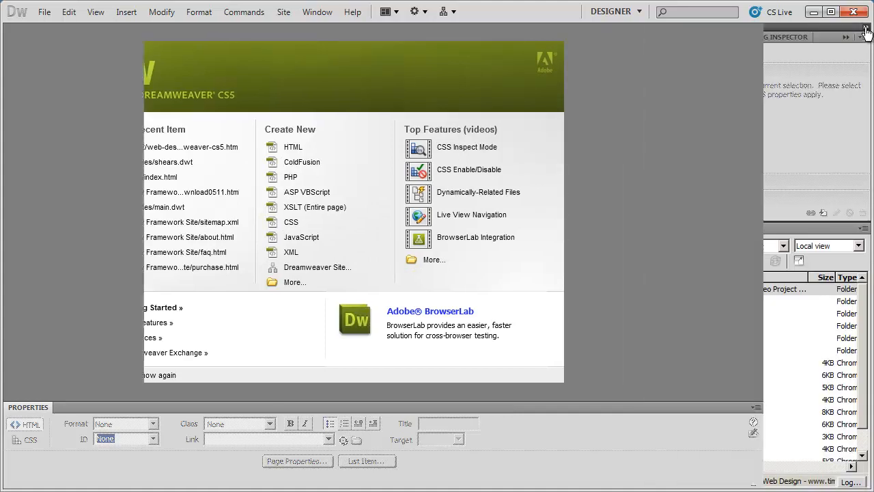
{"action": "left_click", "coordinate": [846, 37]}
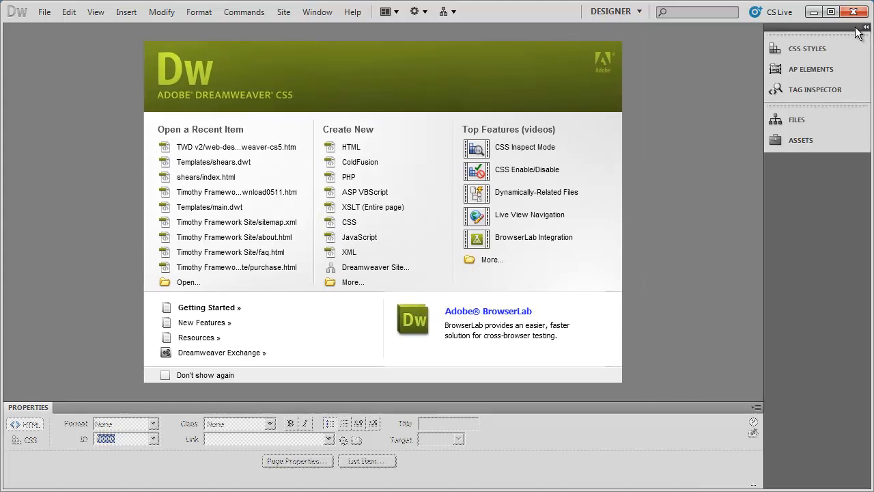
{"action": "mouse_move", "coordinate": [719, 186]}
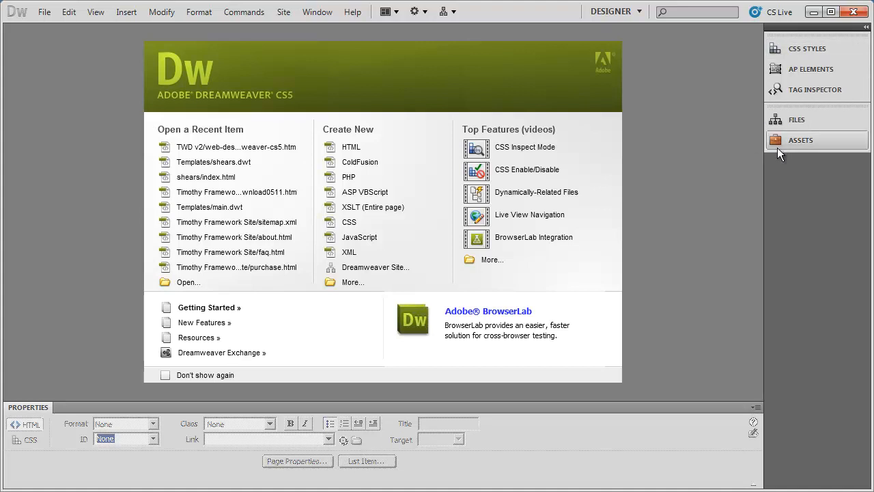
{"action": "mouse_move", "coordinate": [791, 234]}
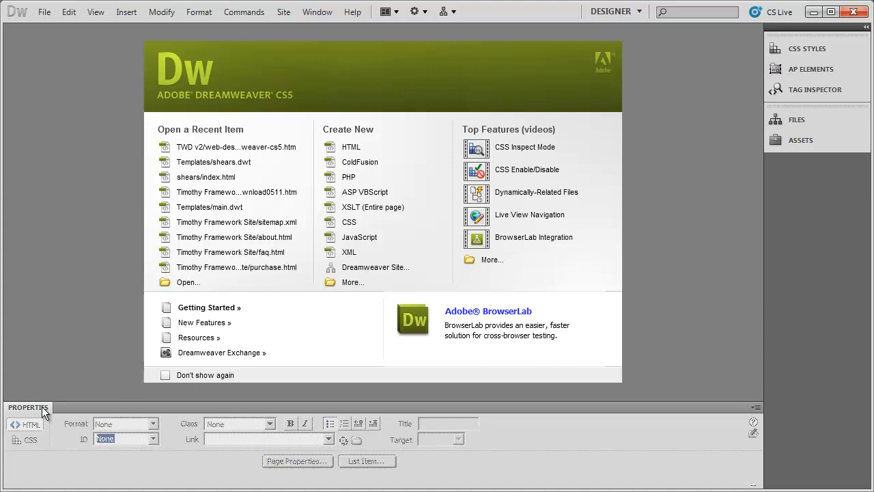
{"action": "mouse_move", "coordinate": [30, 417]}
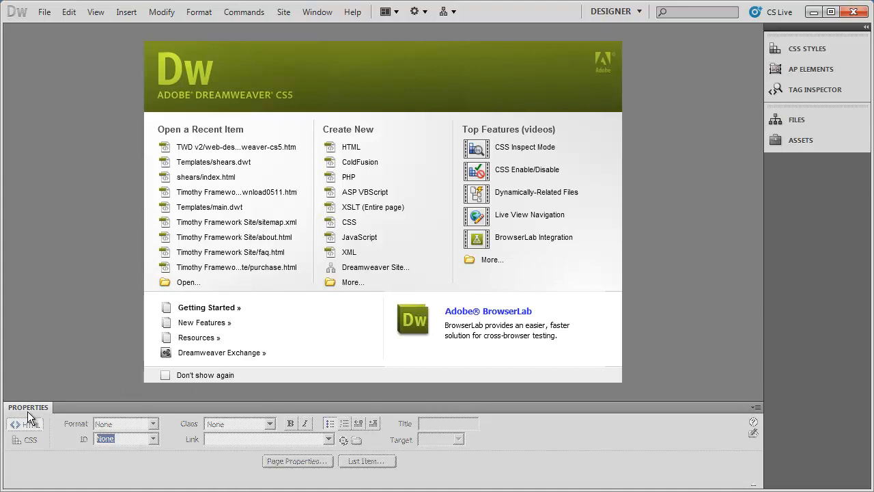
{"action": "mouse_move", "coordinate": [66, 107]}
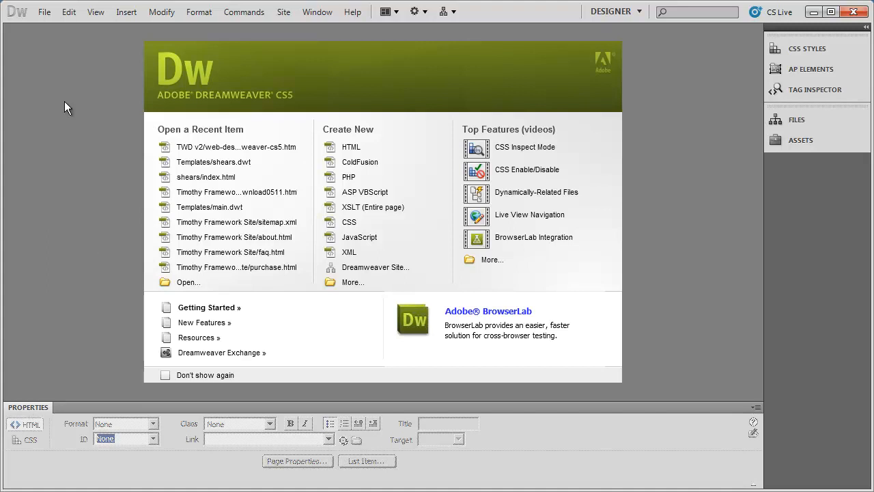
{"action": "mouse_move", "coordinate": [87, 485]}
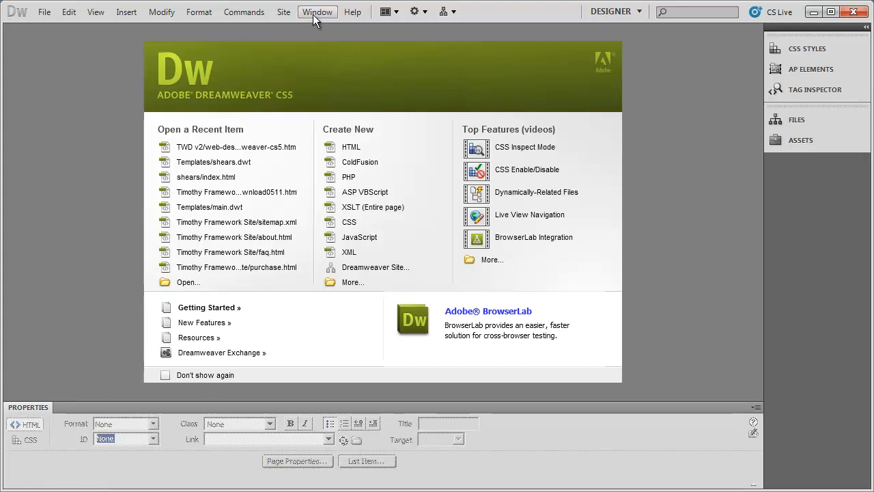
Add the Databases/Bindings/Server Behaviors group from the Window menu to the icon dock.
{"action": "left_click", "coordinate": [316, 12]}
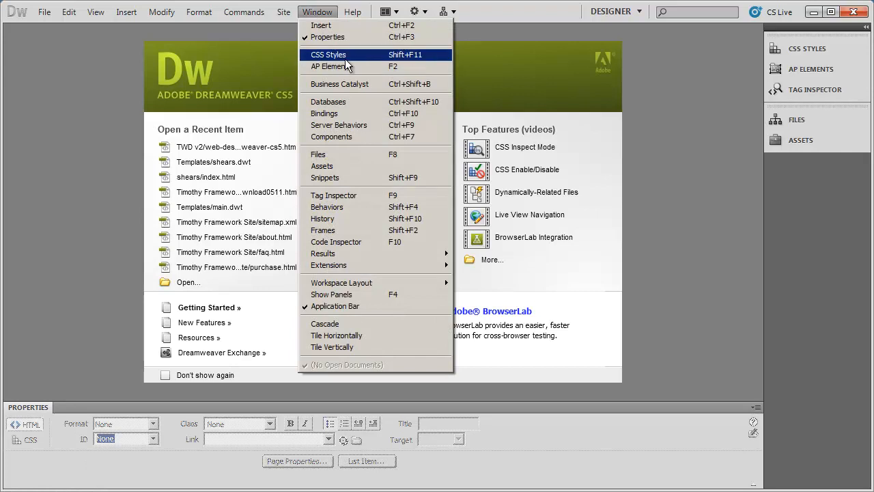
{"action": "mouse_move", "coordinate": [359, 106]}
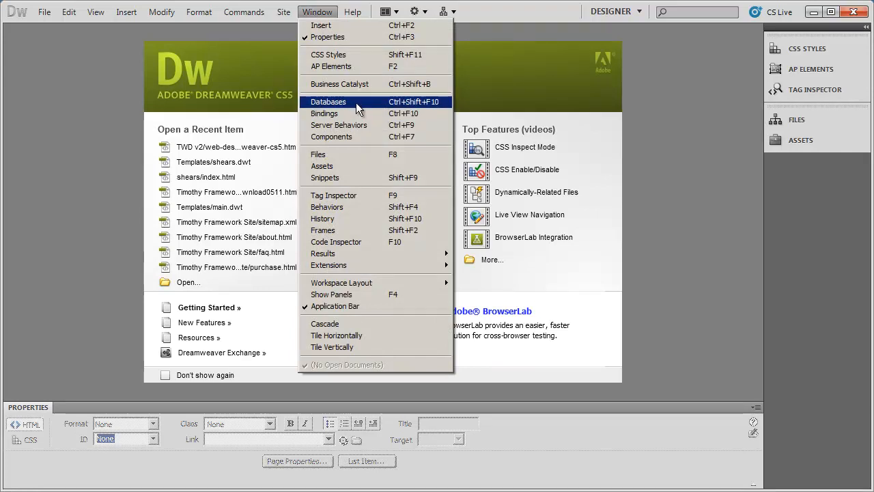
{"action": "left_click", "coordinate": [328, 102]}
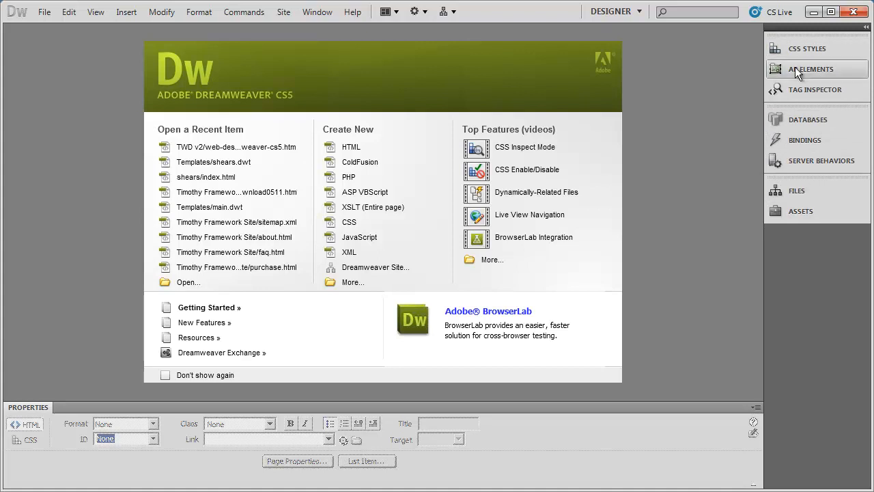
{"action": "left_click", "coordinate": [283, 12]}
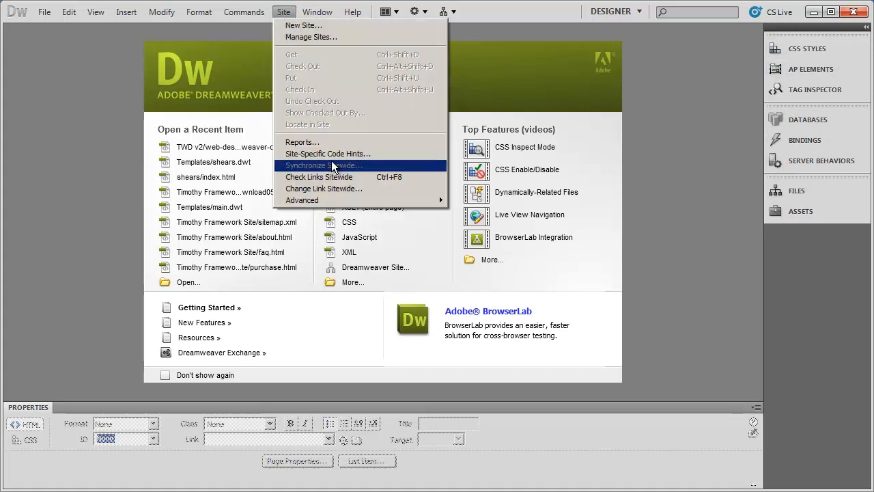
{"action": "left_click", "coordinate": [317, 11]}
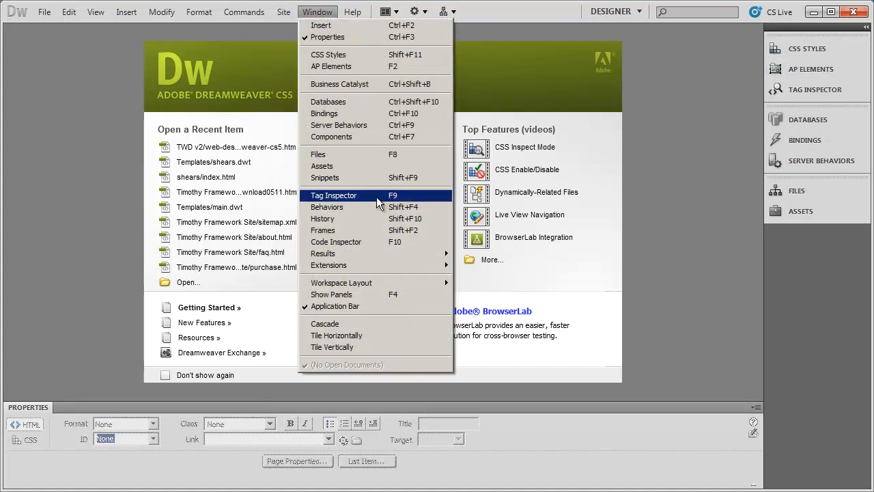
{"action": "mouse_move", "coordinate": [400, 202]}
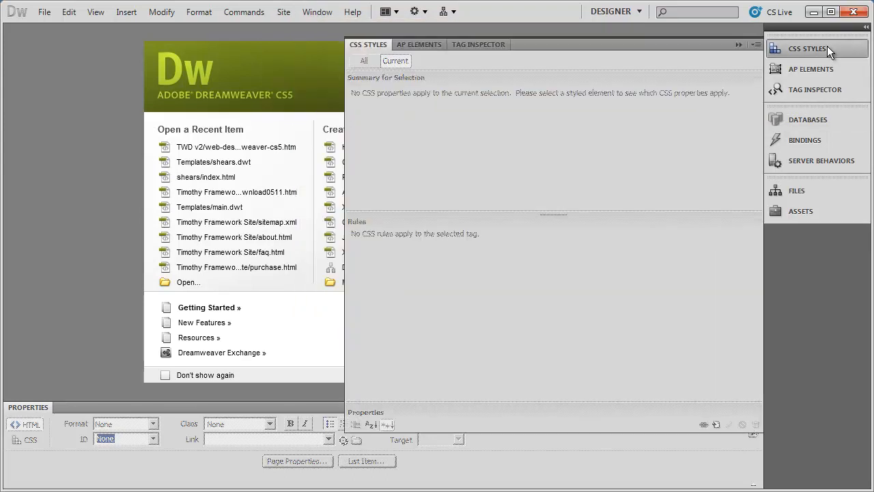
{"action": "mouse_move", "coordinate": [837, 51]}
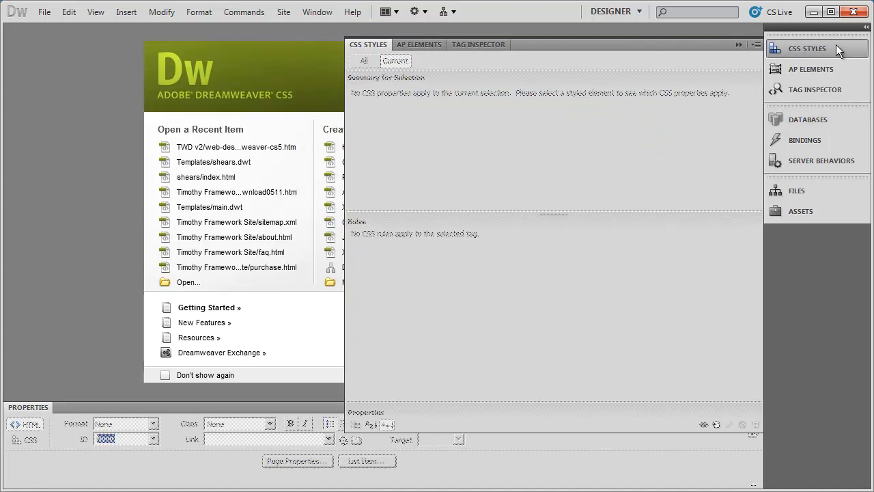